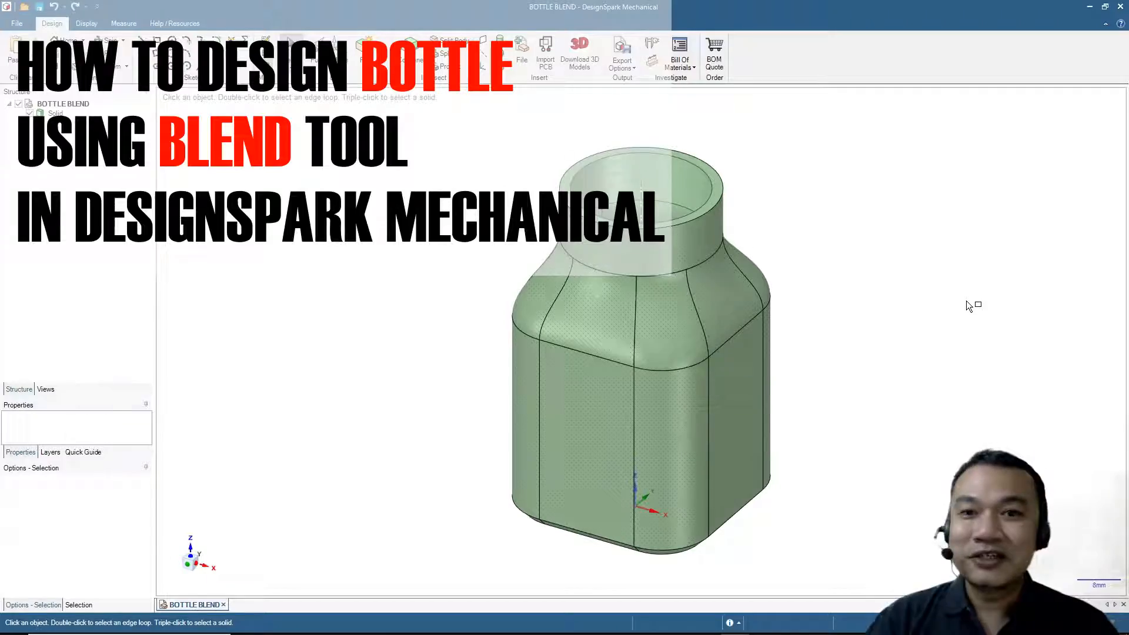
# Step: Start a new blank design with the sketch grid ready
pyautogui.click(16, 23)
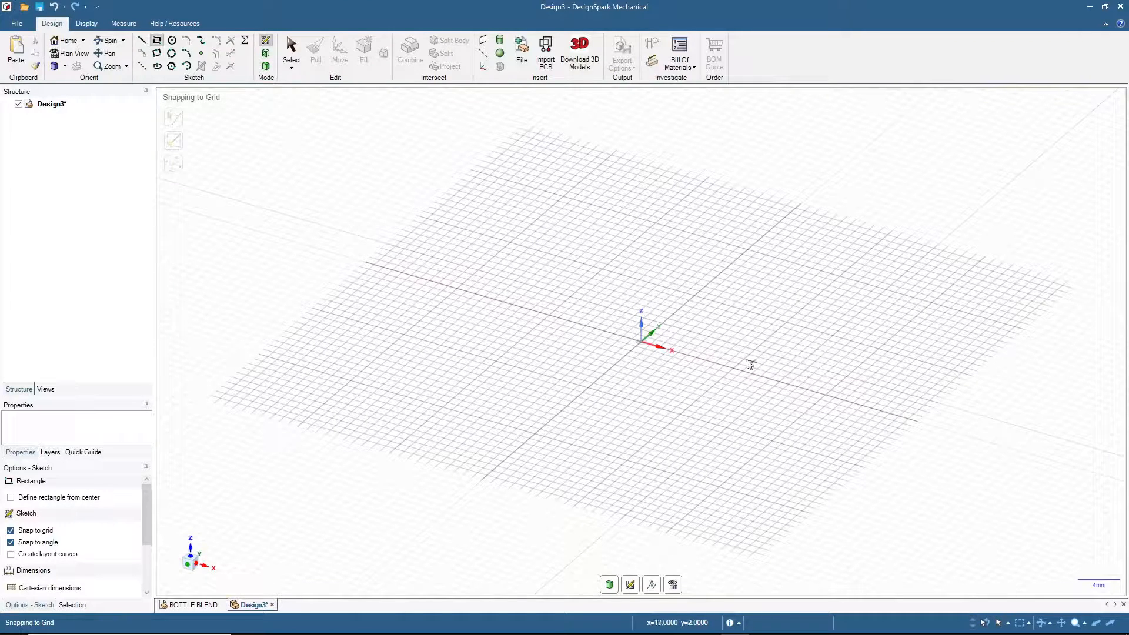
# Step: Draw a 40 mm x 40 mm square and convert it to a flat surface
pyautogui.moveTo(566, 194); pyautogui.dragTo(748, 439)
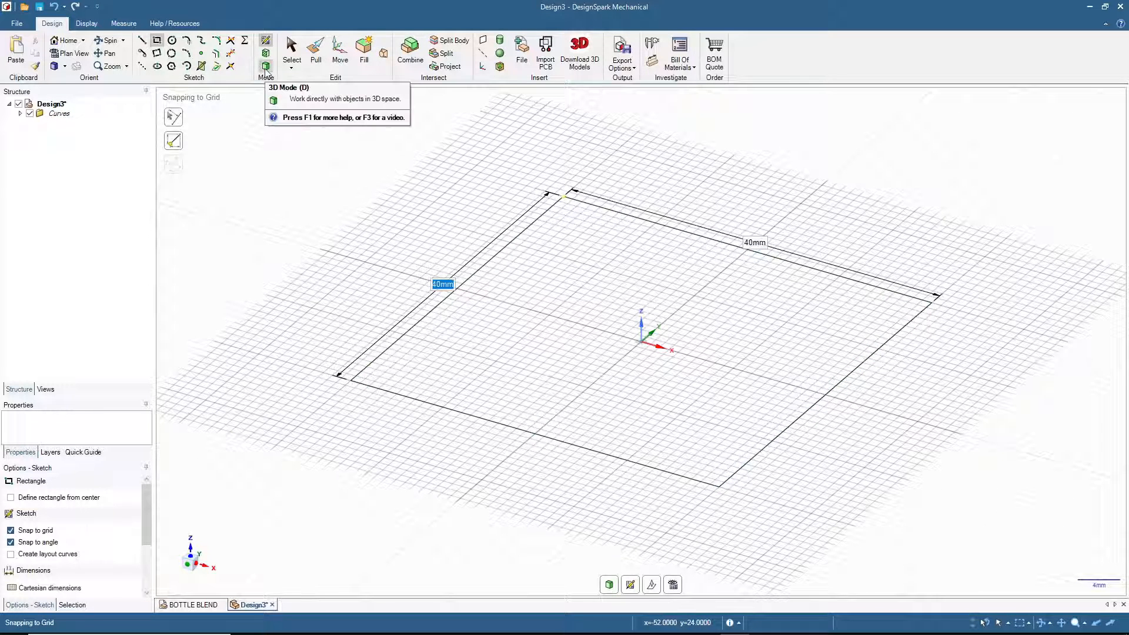
pyautogui.click(315, 47)
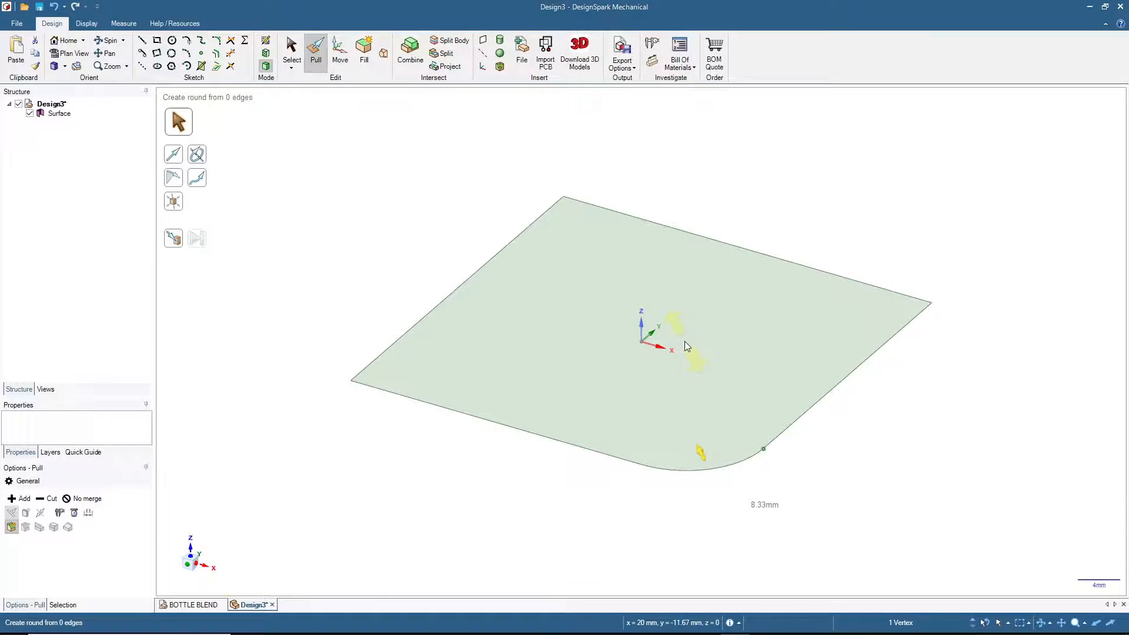
# Step: Round the square surface's corners to a 10 mm radius with Pull
pyautogui.click(763, 449)
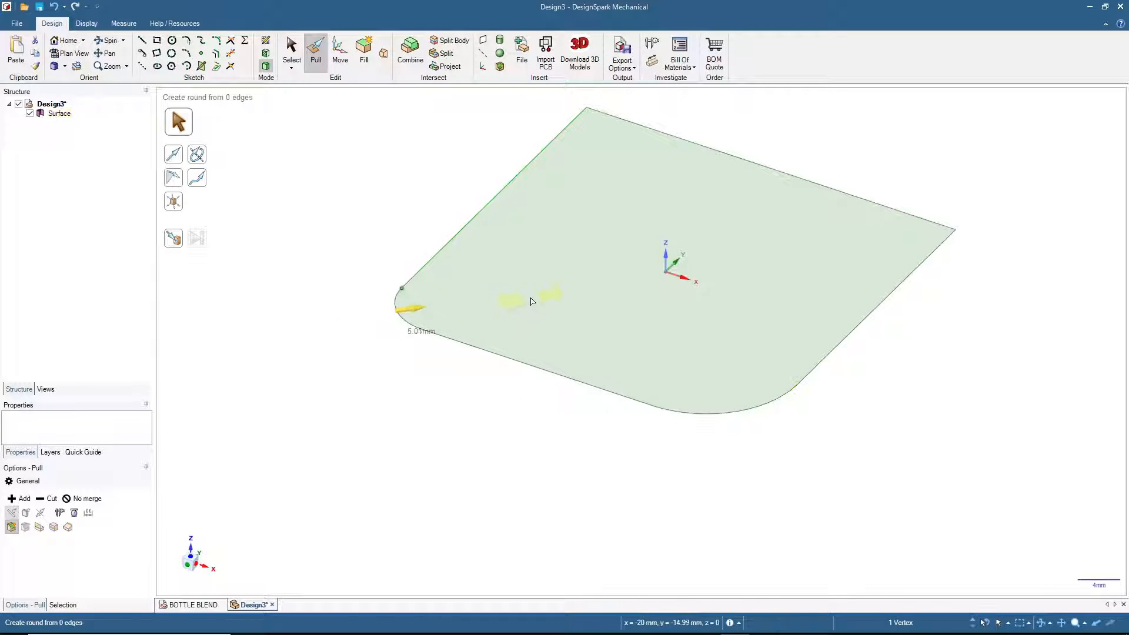
pyautogui.click(953, 226)
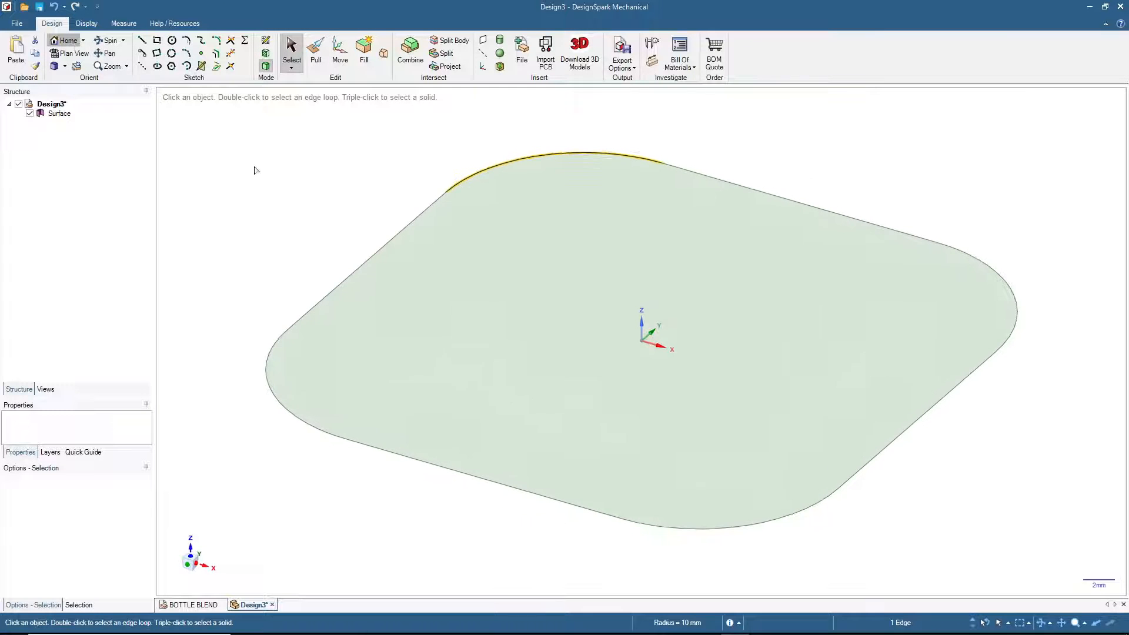
# Step: Copy the rounded square surface and raise the copy above the original
pyautogui.click(488, 311)
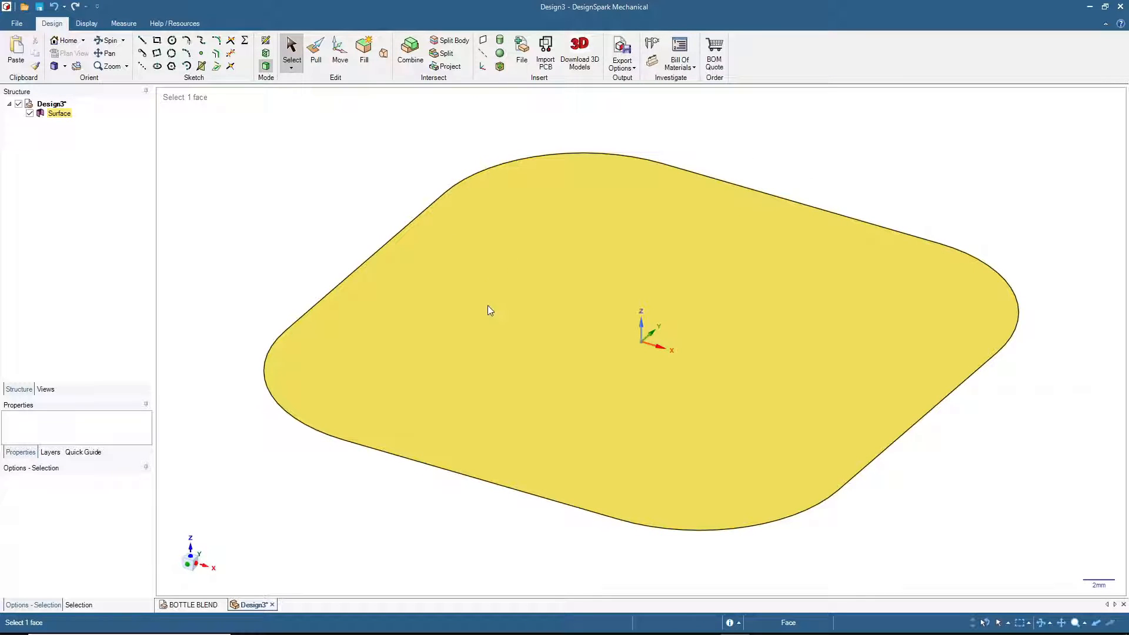
pyautogui.moveTo(511, 293)
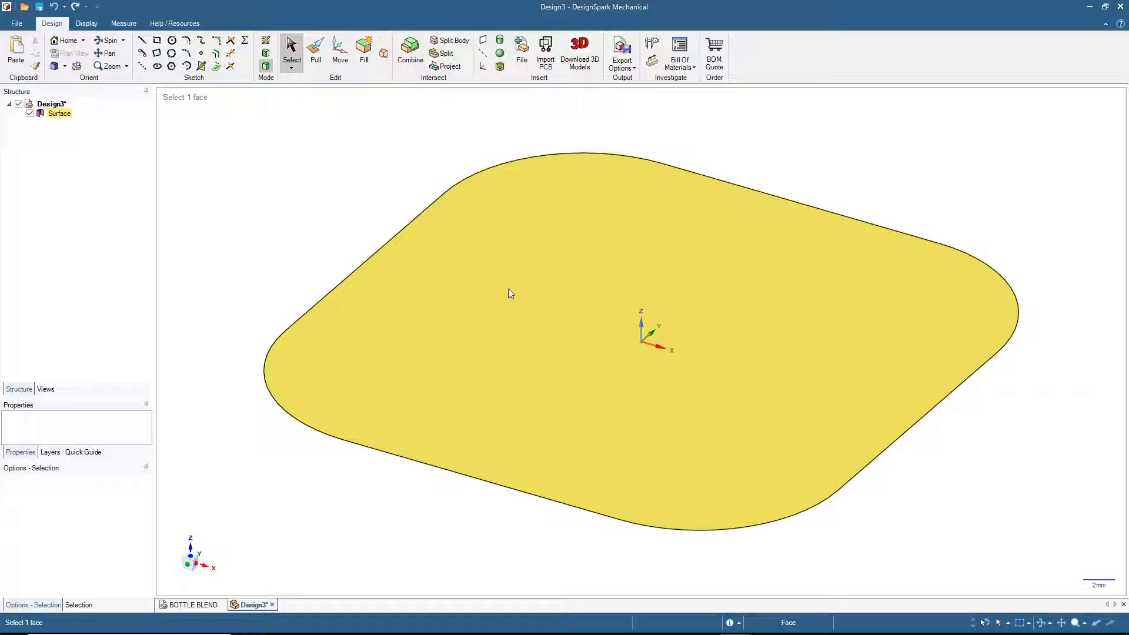
pyautogui.moveTo(452, 338)
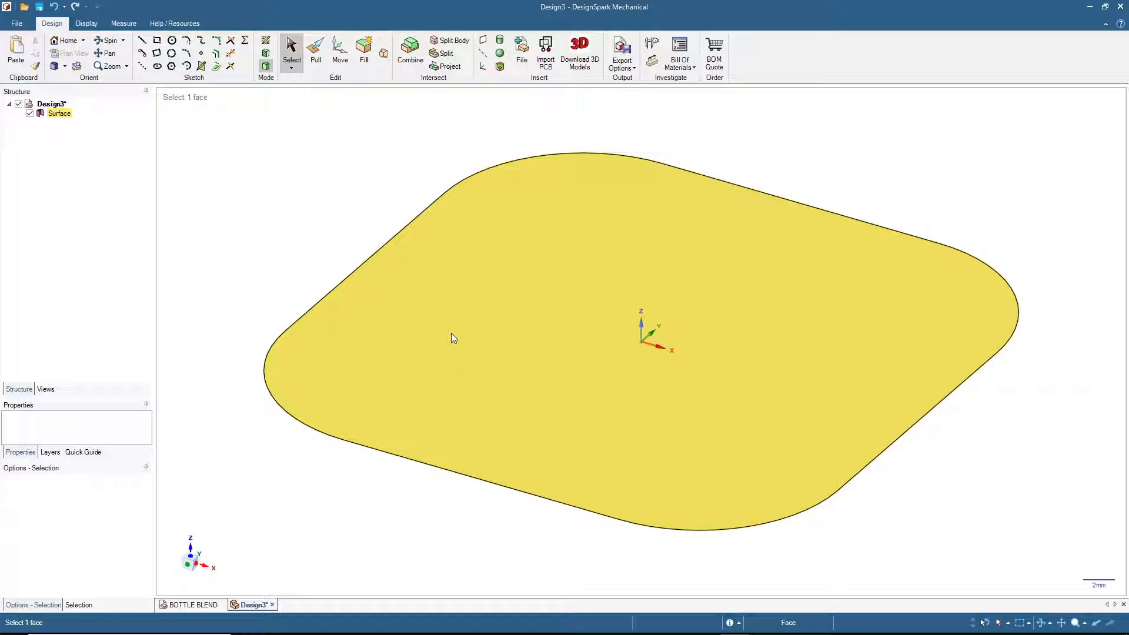
pyautogui.click(453, 338)
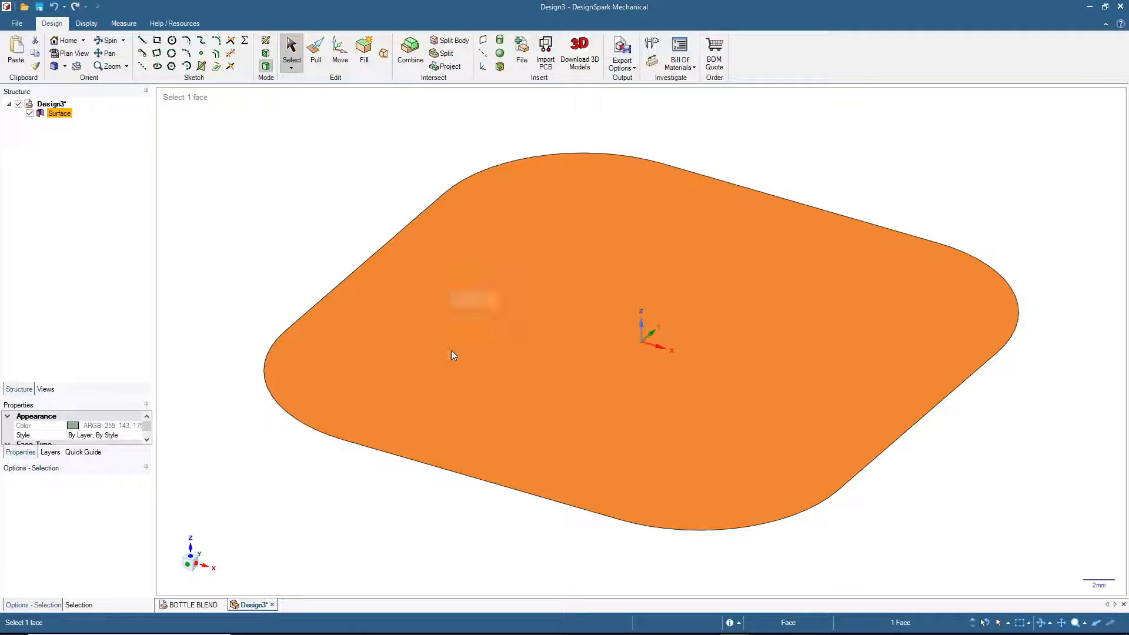
pyautogui.click(339, 54)
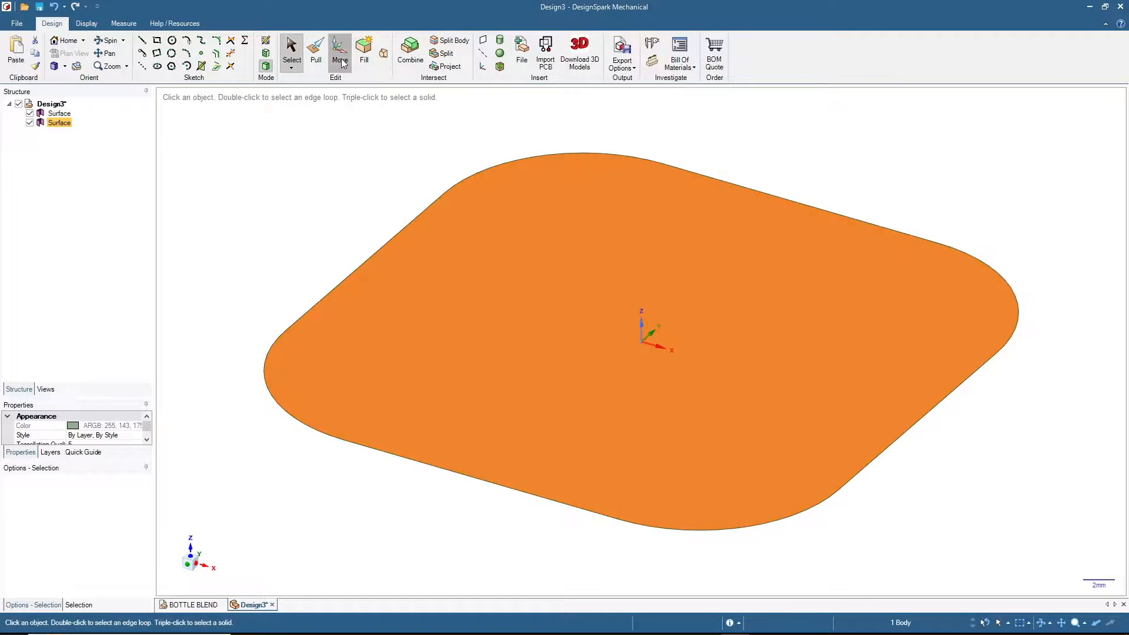
pyautogui.click(339, 54)
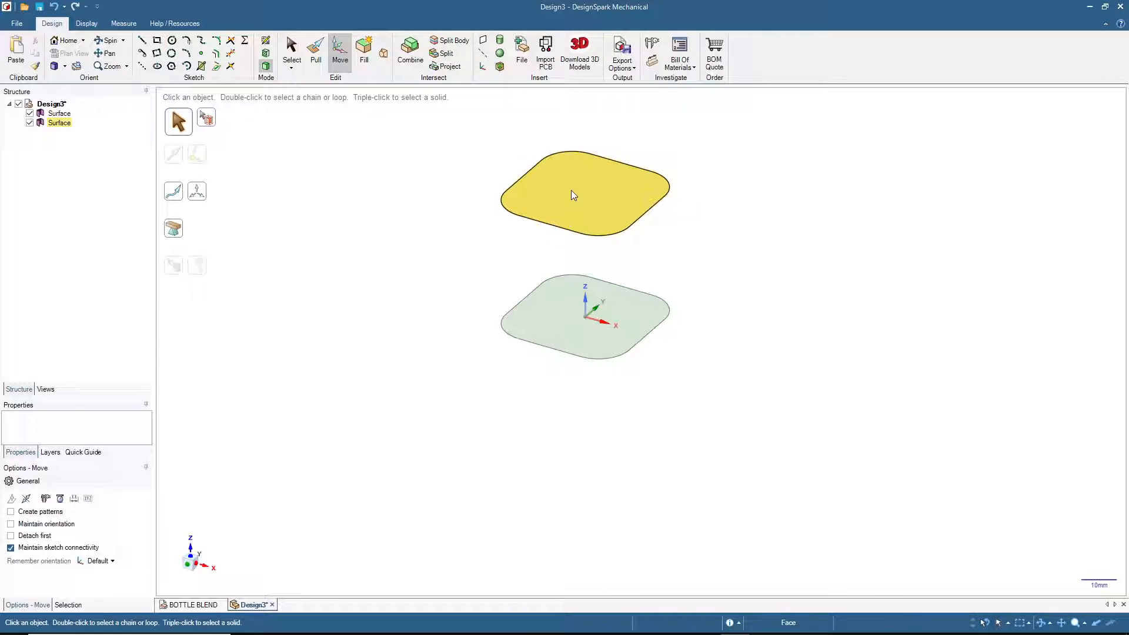
pyautogui.click(643, 230)
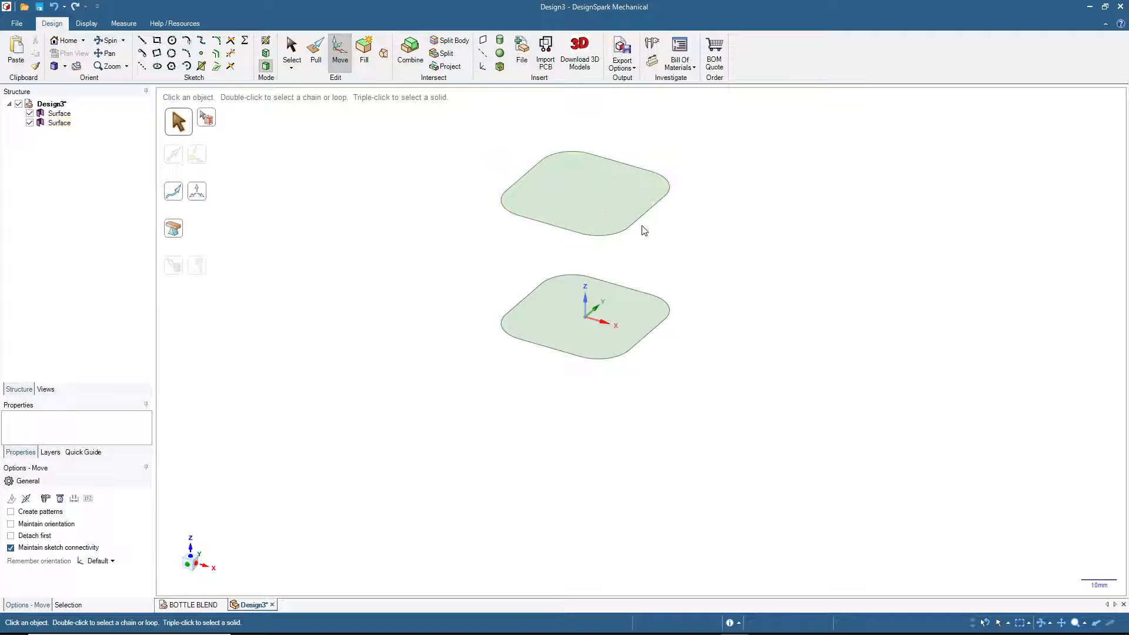
pyautogui.moveTo(758, 270)
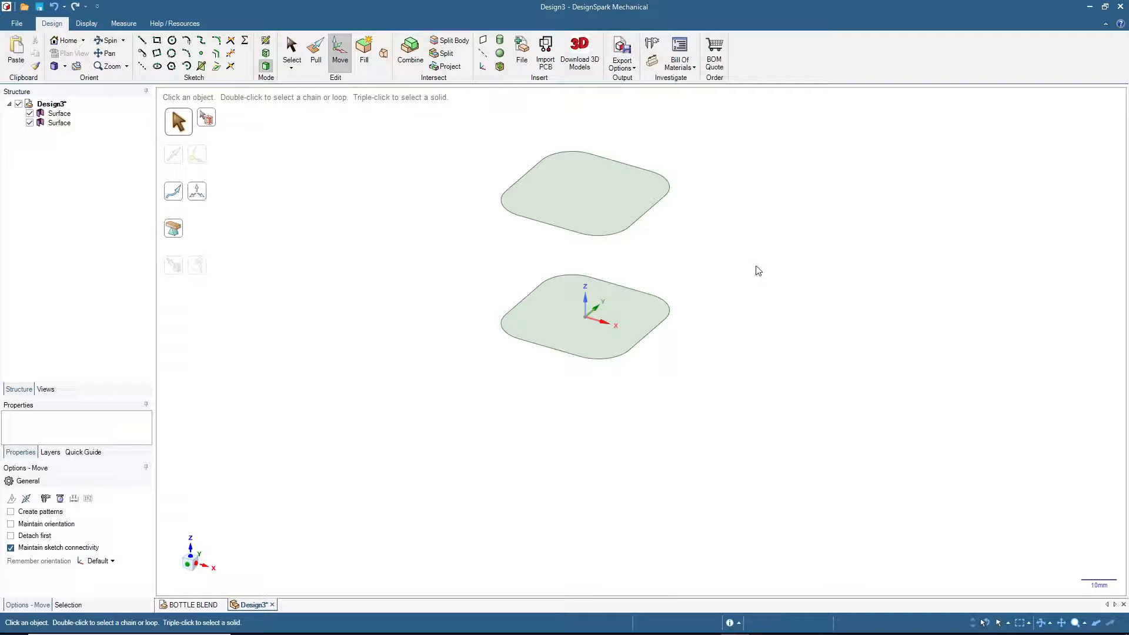
pyautogui.moveTo(709, 288)
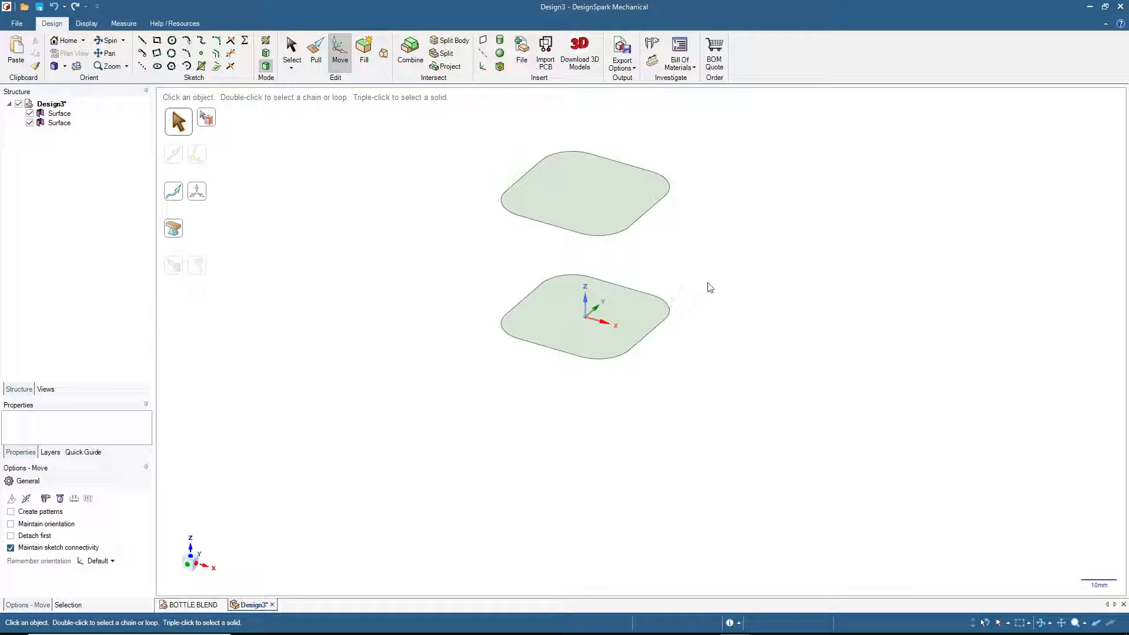
# Step: Place another copy of the rounded surface higher up
pyautogui.click(587, 224)
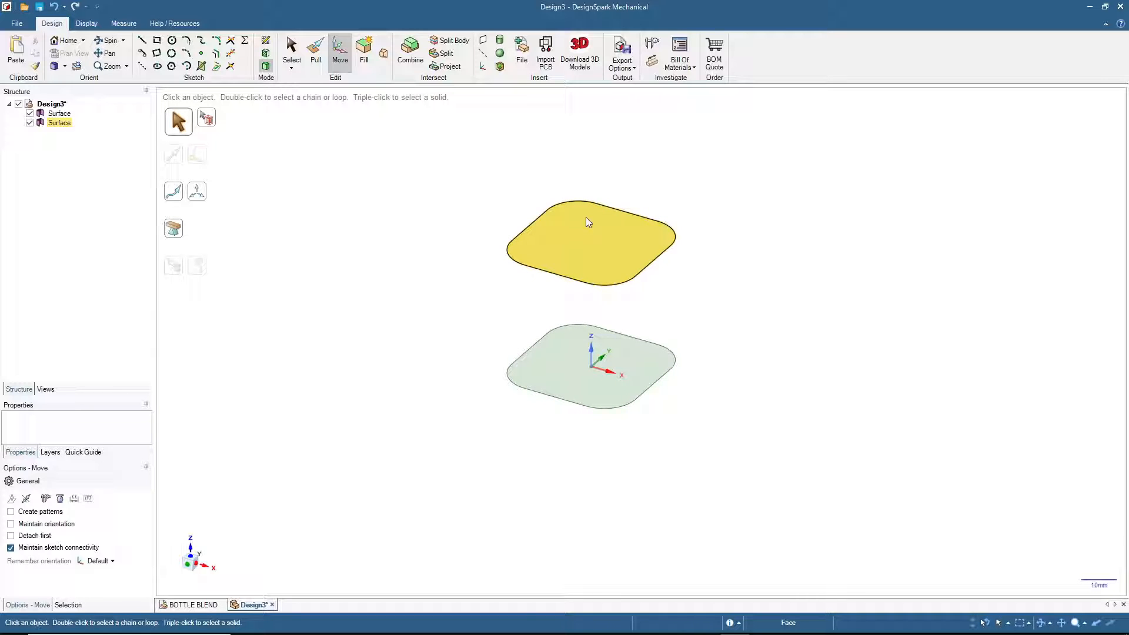
pyautogui.click(590, 238)
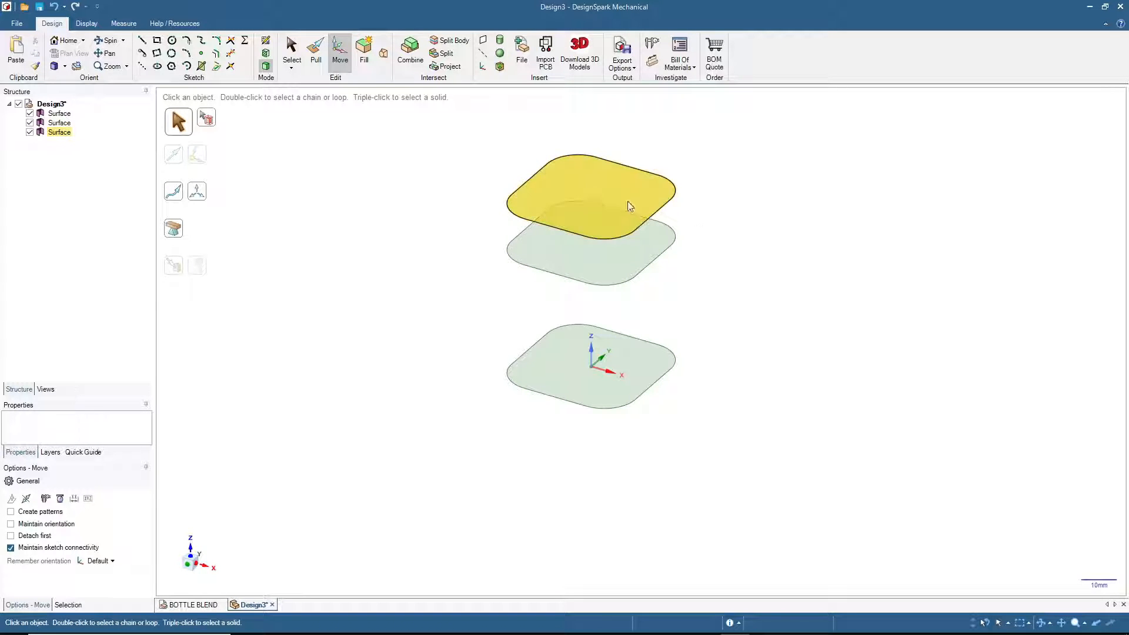
pyautogui.click(590, 195)
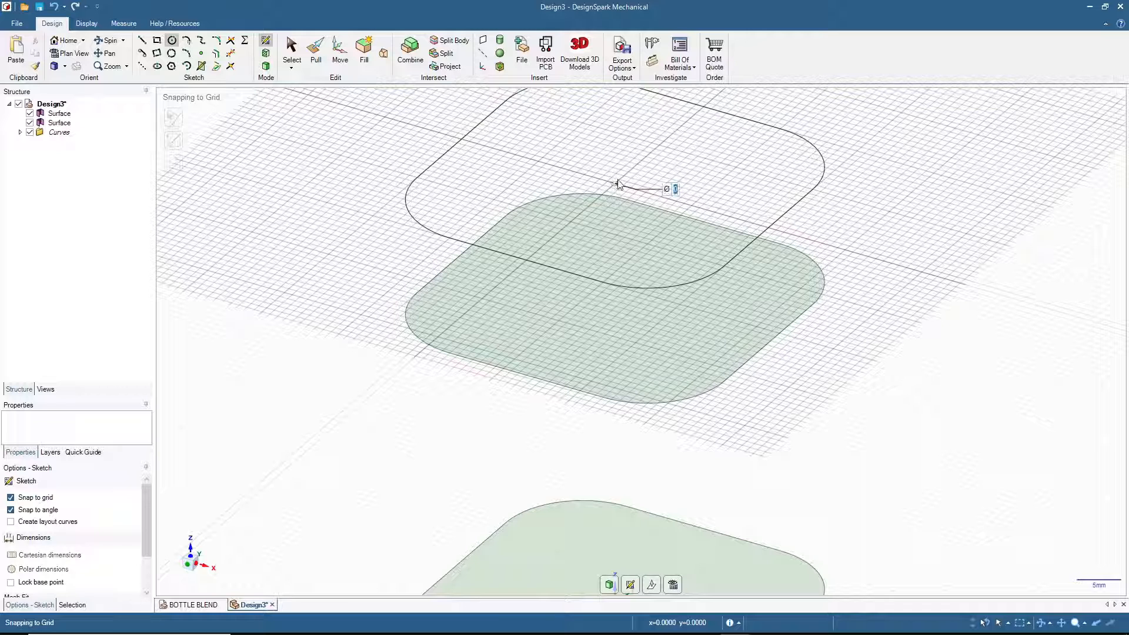
# Step: Draw a circle on the top copy's plane and make it a circular surface
pyautogui.moveTo(616, 184); pyautogui.dragTo(652, 151)
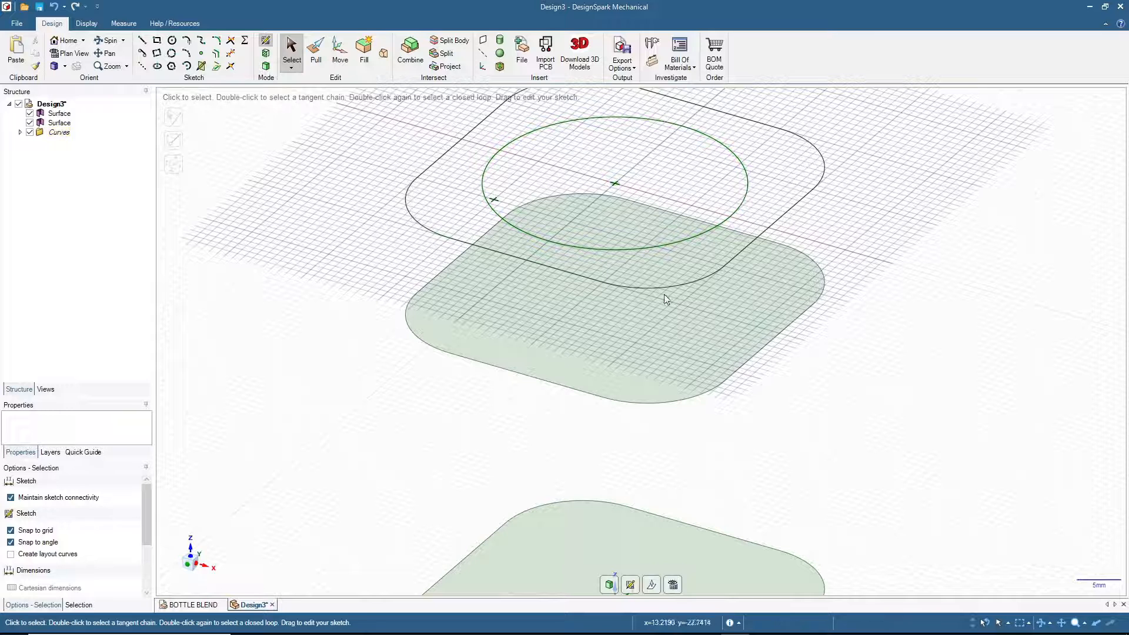
pyautogui.click(414, 221)
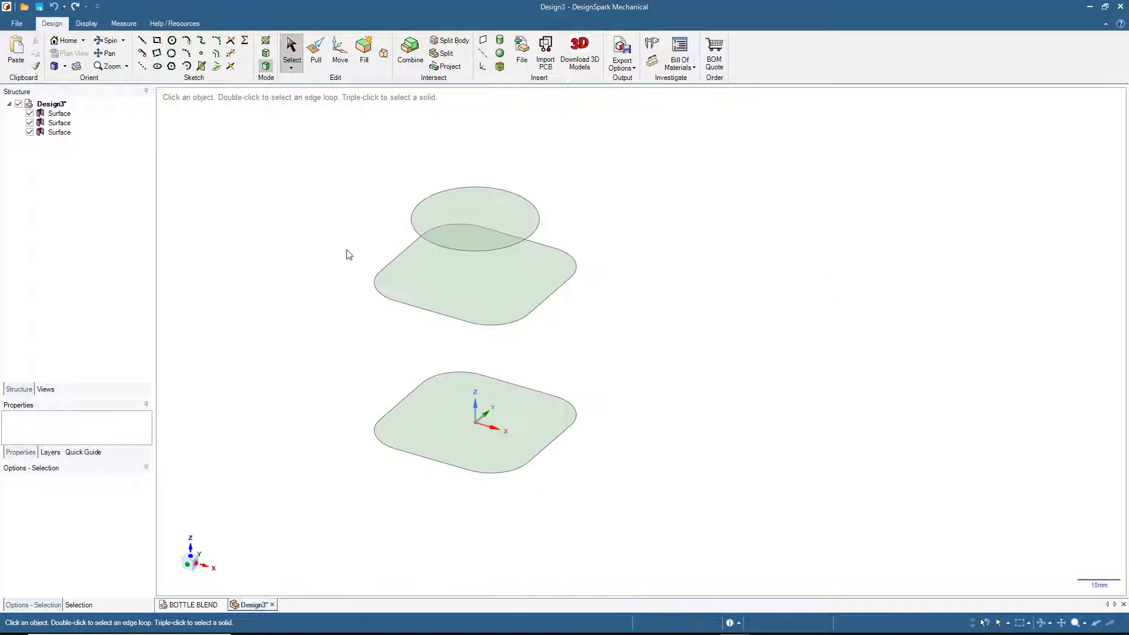
# Step: Lift the copied circle surface along Z so it sits above the first circle
pyautogui.click(474, 219)
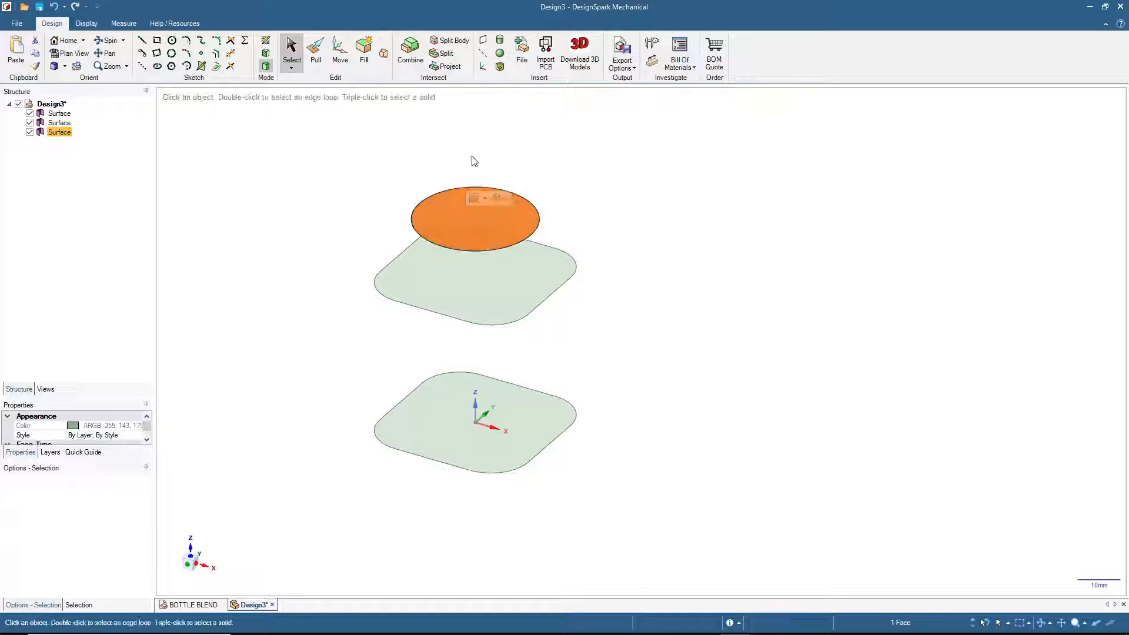
pyautogui.click(475, 216)
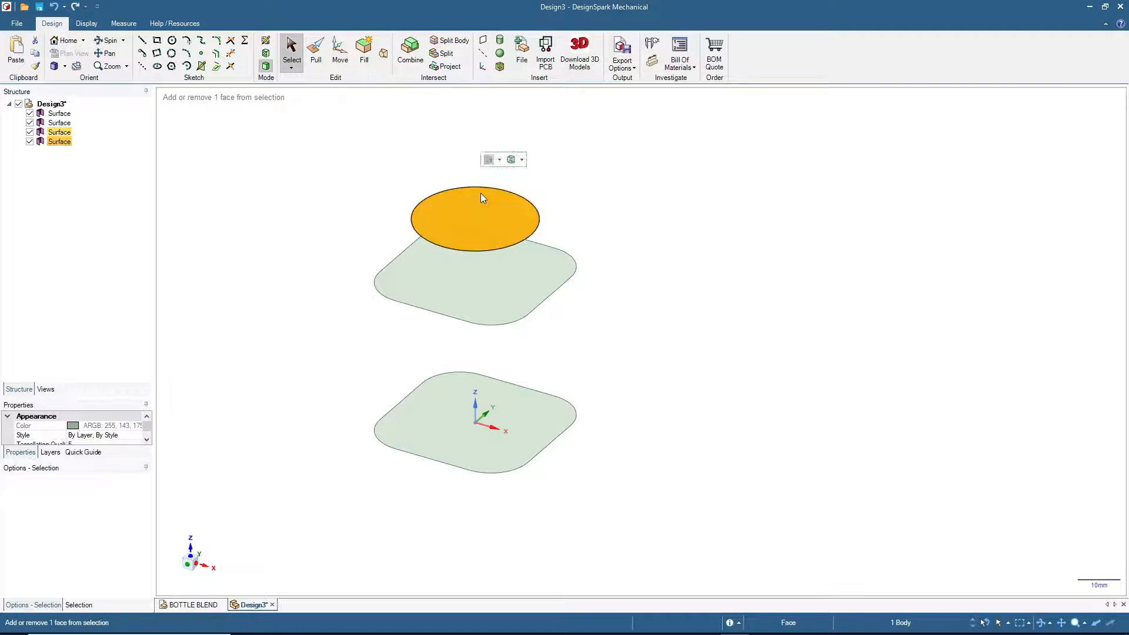
pyautogui.click(339, 44)
pyautogui.write('1')
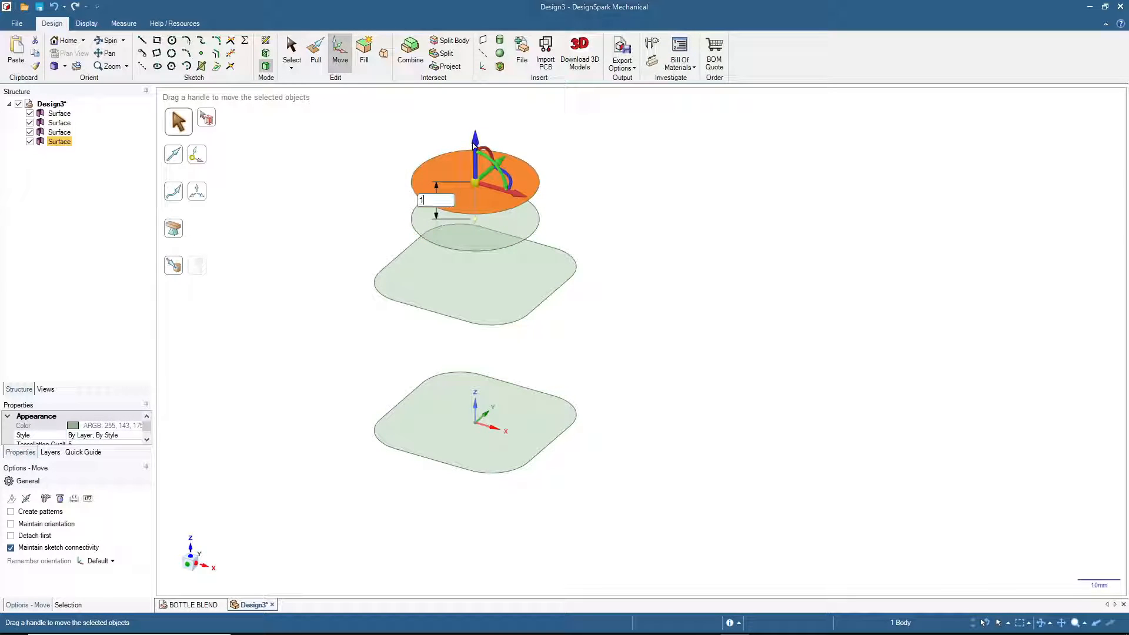
pyautogui.click(347, 200)
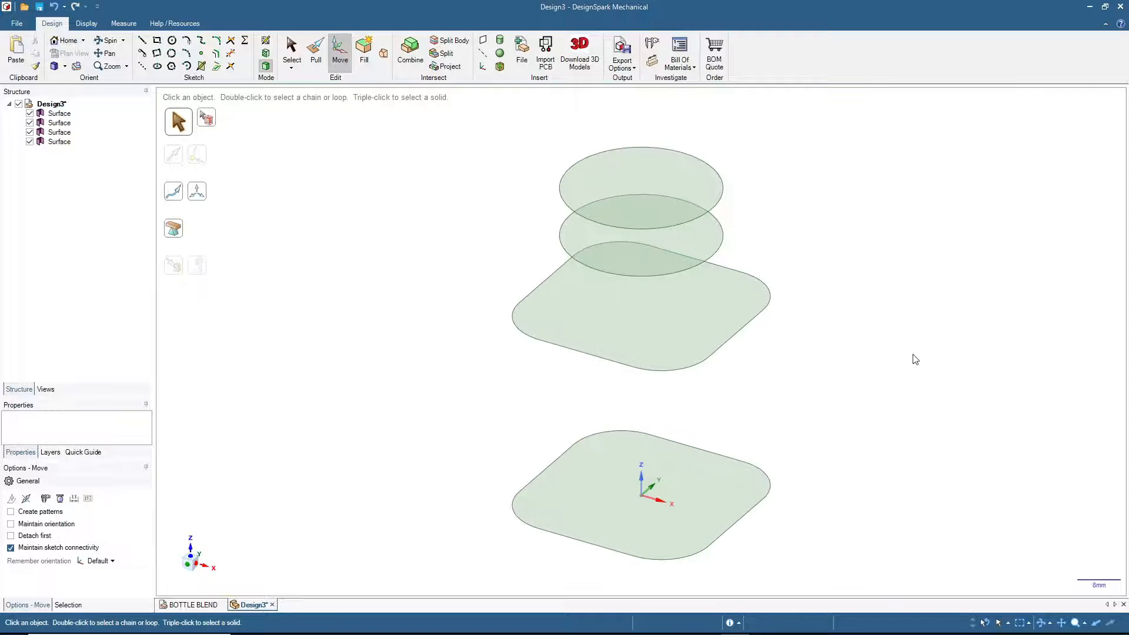
pyautogui.click(623, 310)
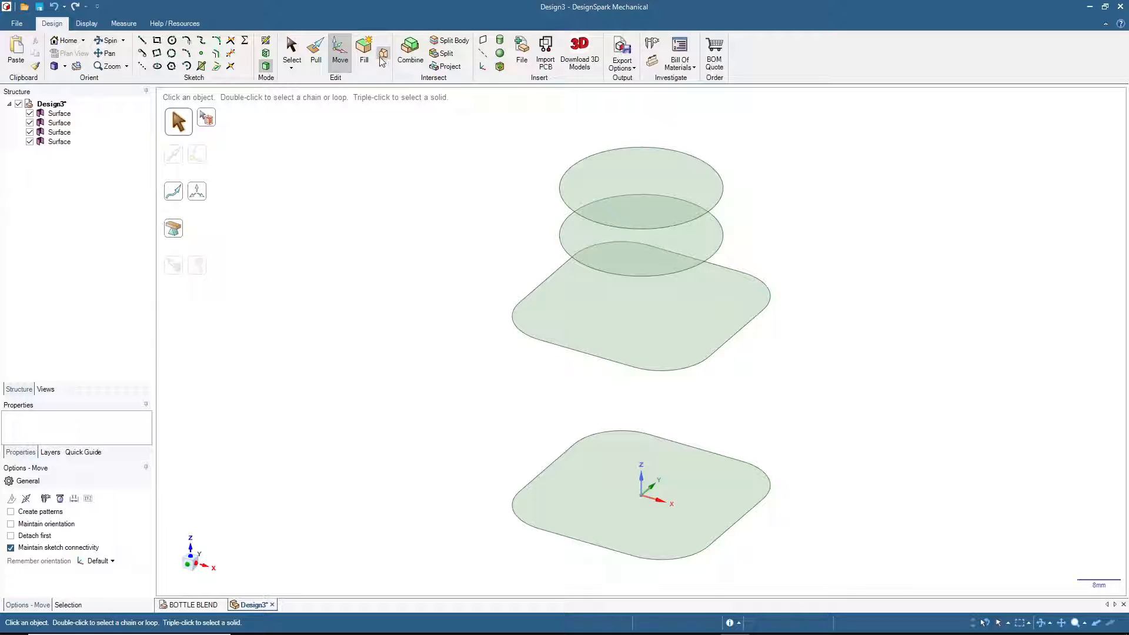
pyautogui.moveTo(384, 54)
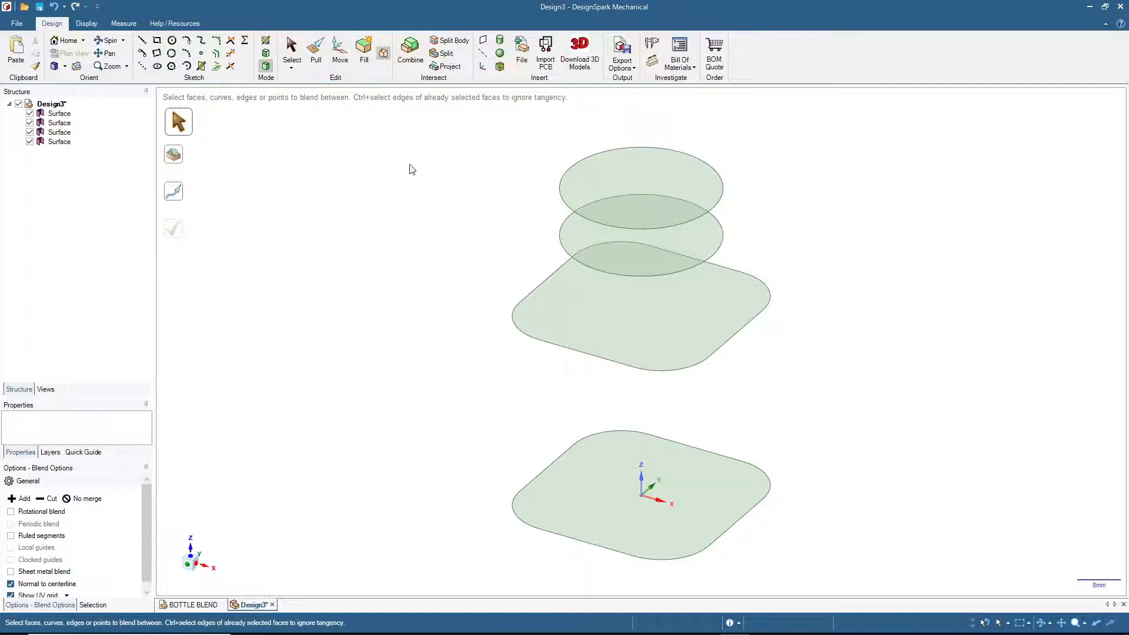
# Step: Preview a blend from the bottom rounded square through the upper profiles
pyautogui.click(565, 510)
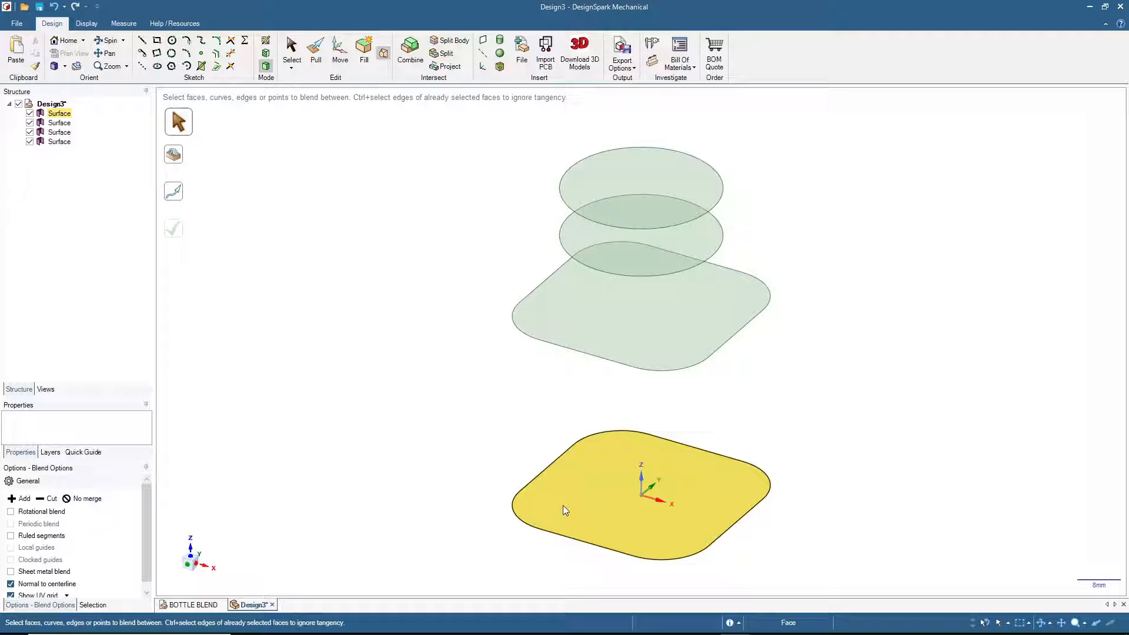
pyautogui.moveTo(596, 497)
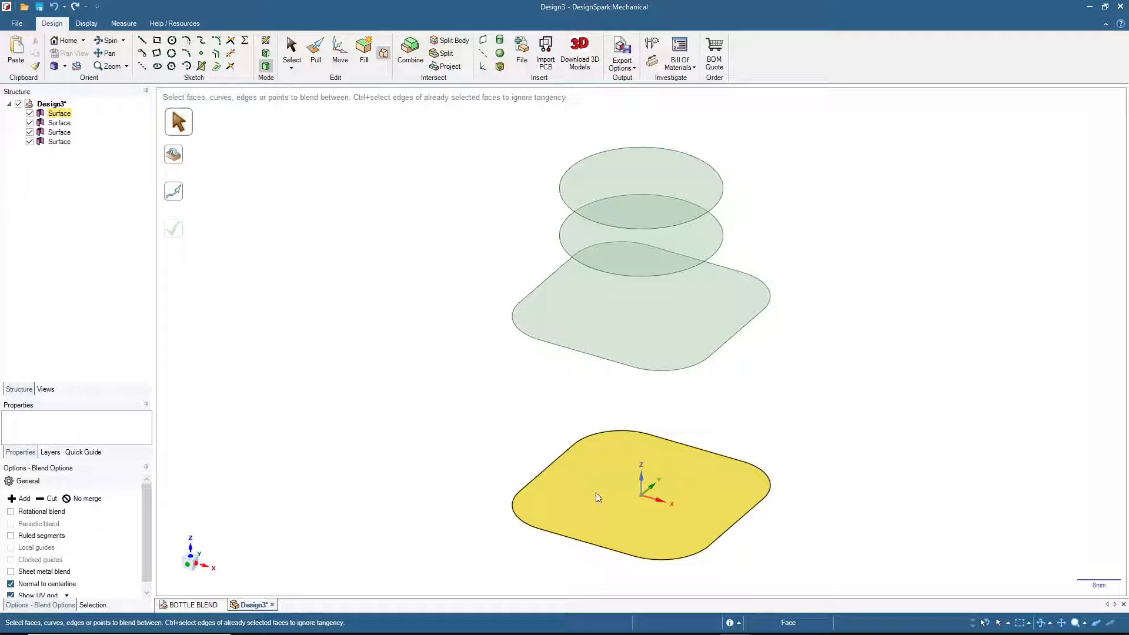
pyautogui.click(594, 502)
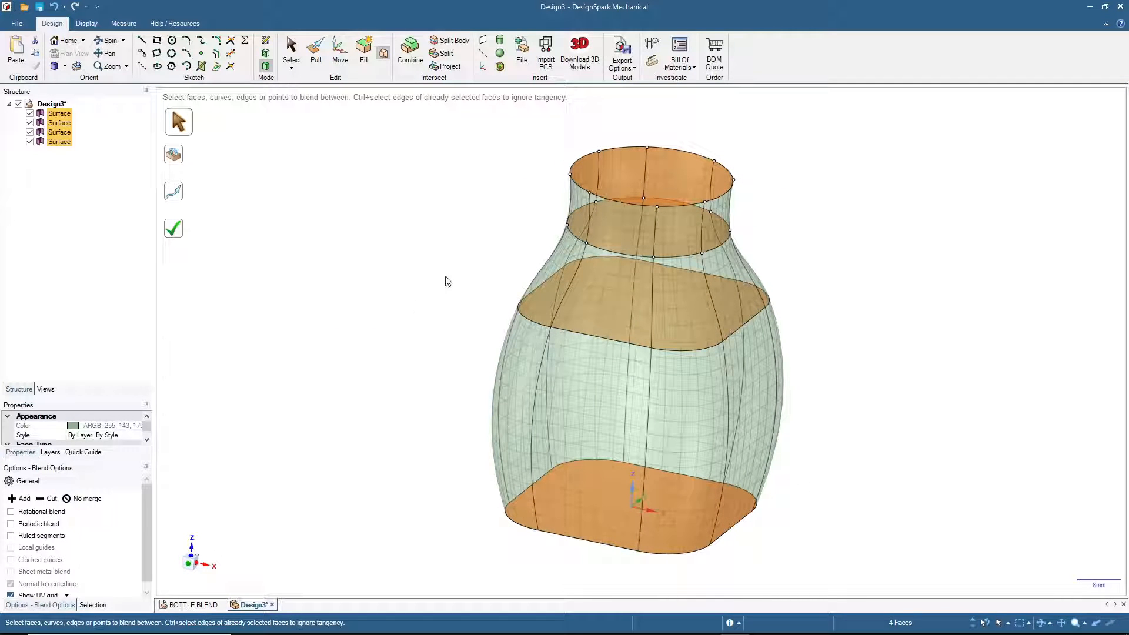
pyautogui.moveTo(172, 228)
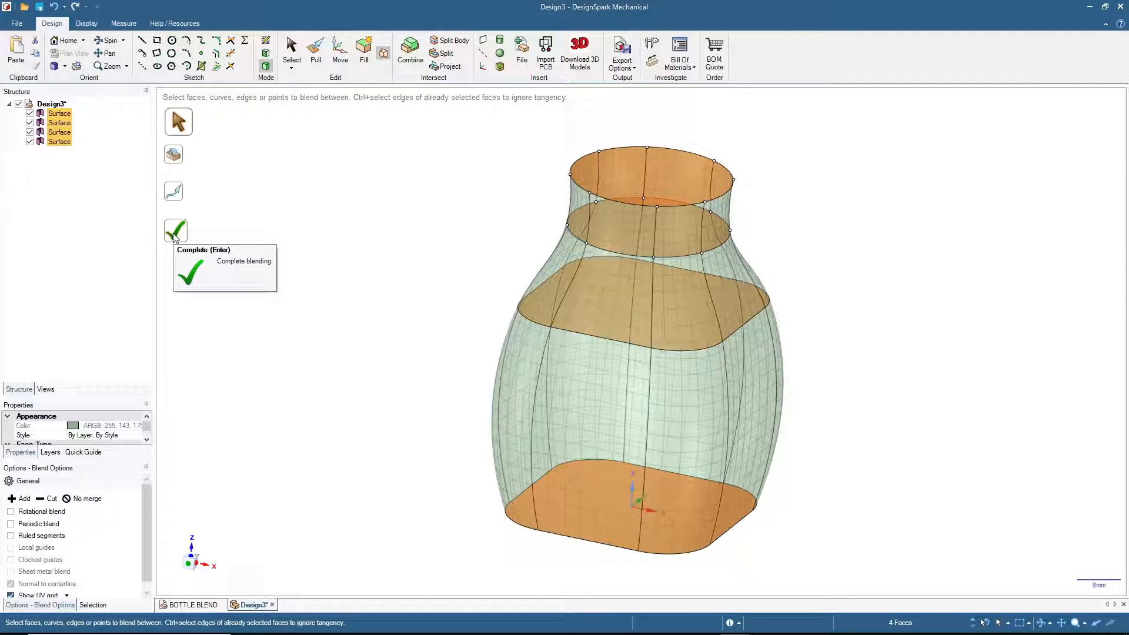
pyautogui.moveTo(462, 244)
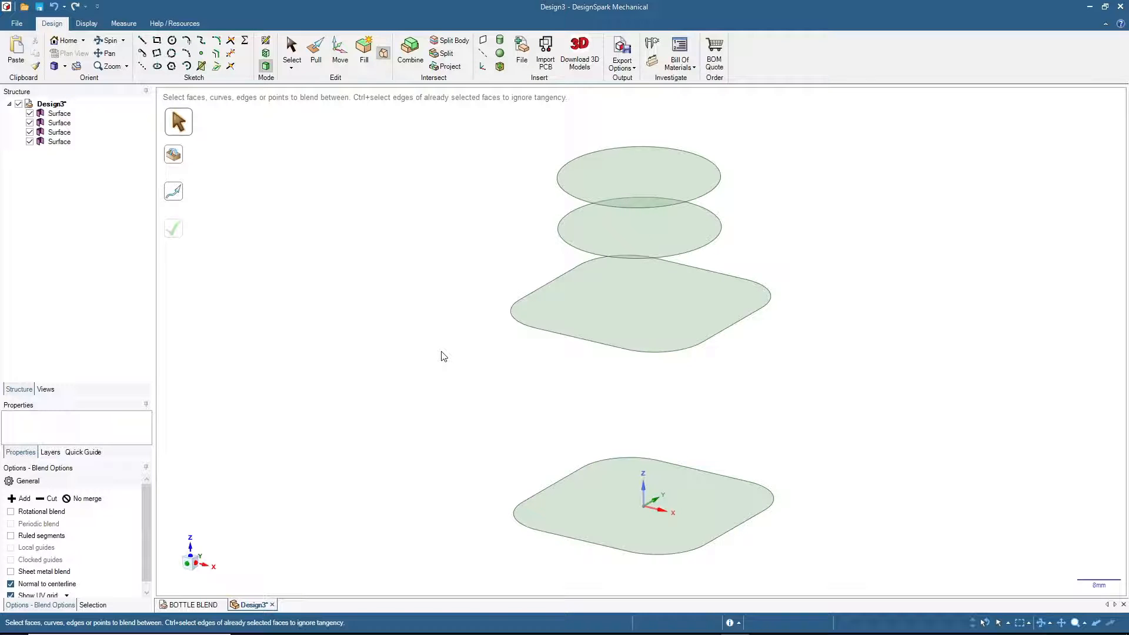
# Step: Blend the square pair into a block and the circle pair into a cylinder neck
pyautogui.click(643, 504)
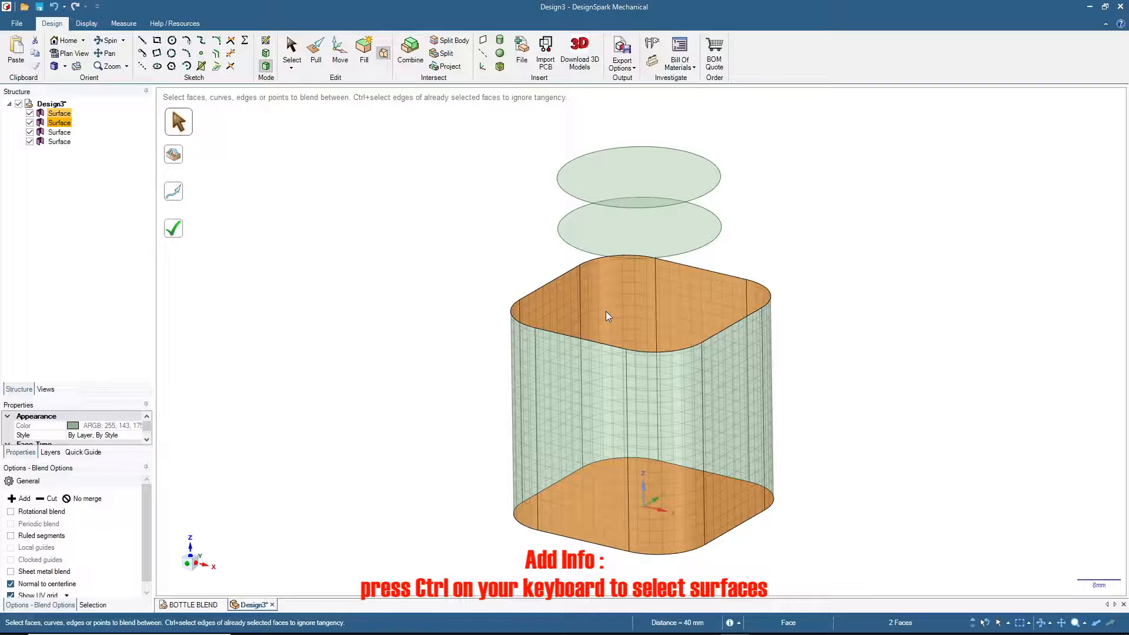
pyautogui.click(174, 228)
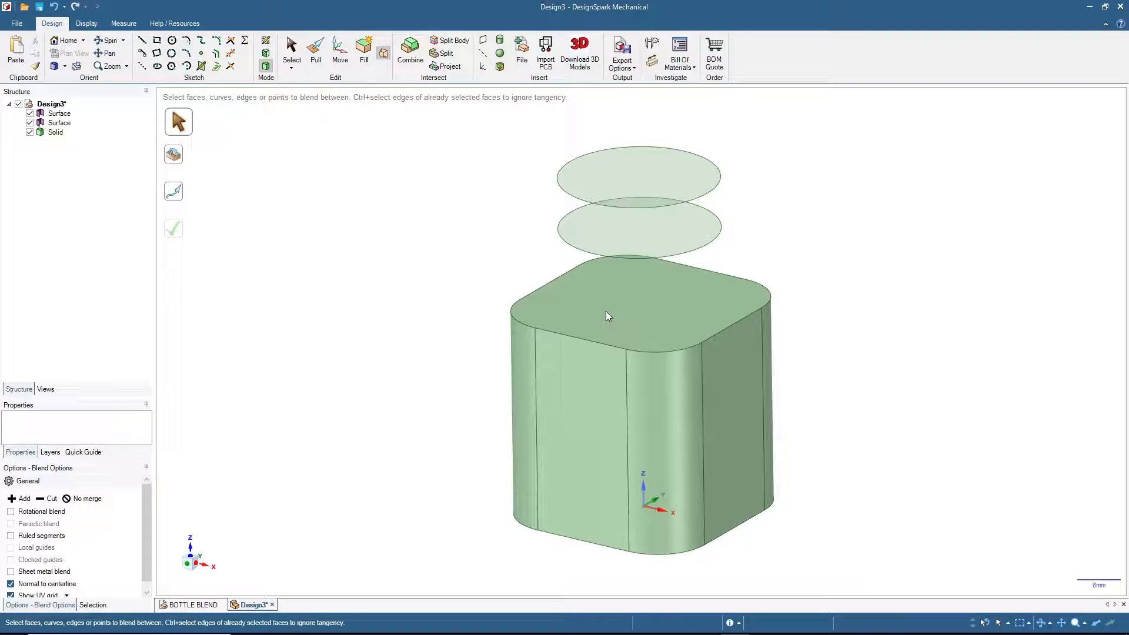
pyautogui.click(638, 176)
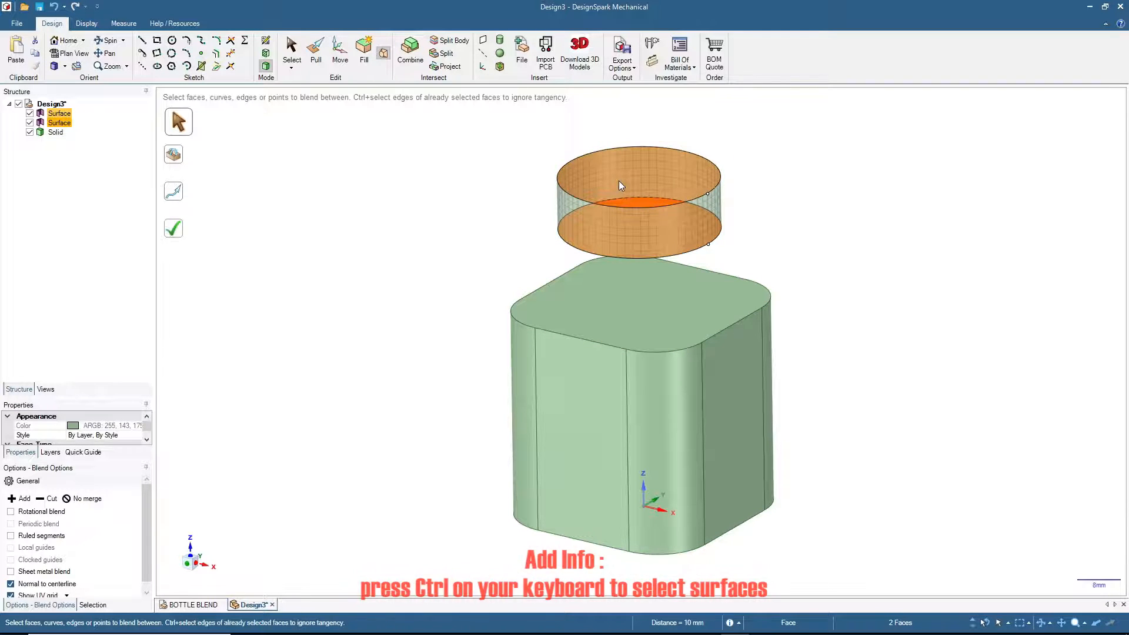
pyautogui.click(173, 228)
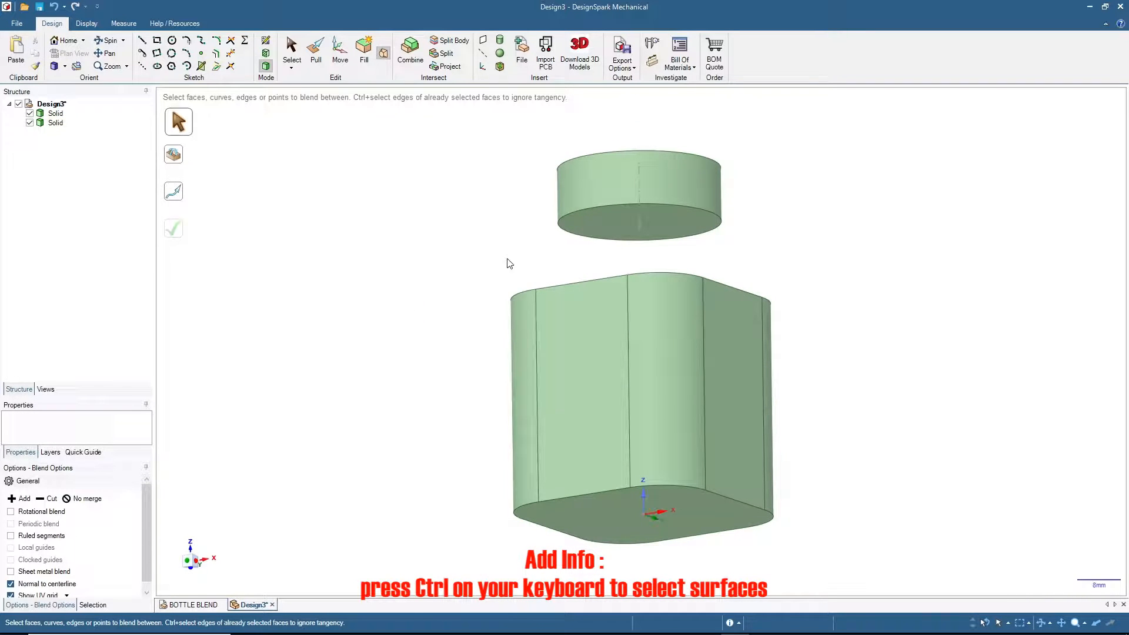
pyautogui.click(639, 224)
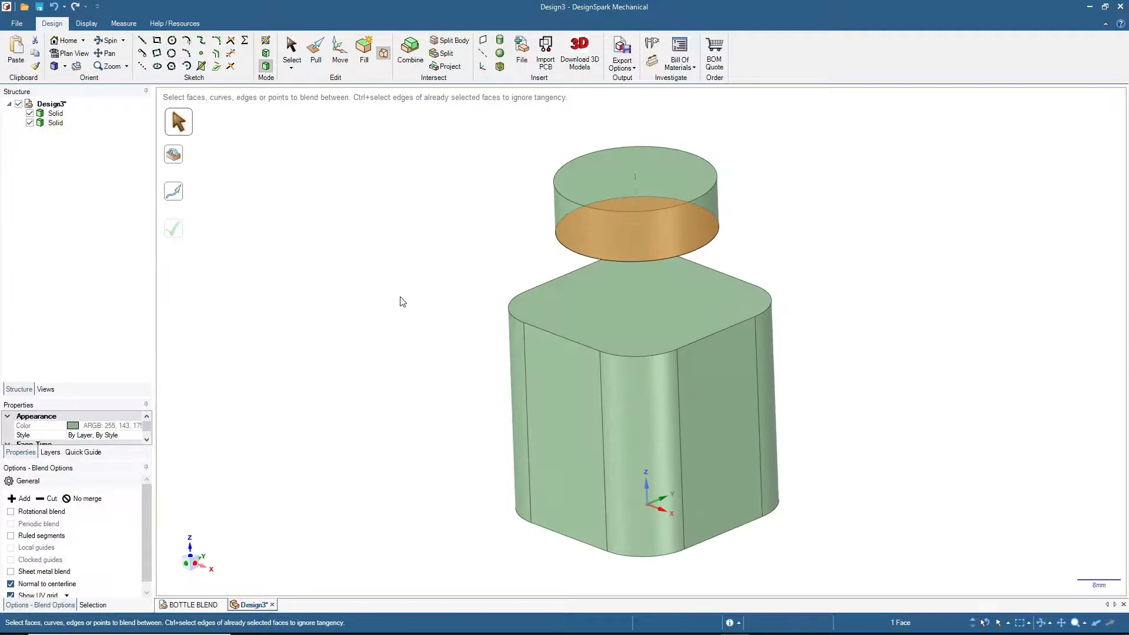
# Step: Blend the neck's bottom face to the body's top face as a curved shoulder
pyautogui.click(607, 318)
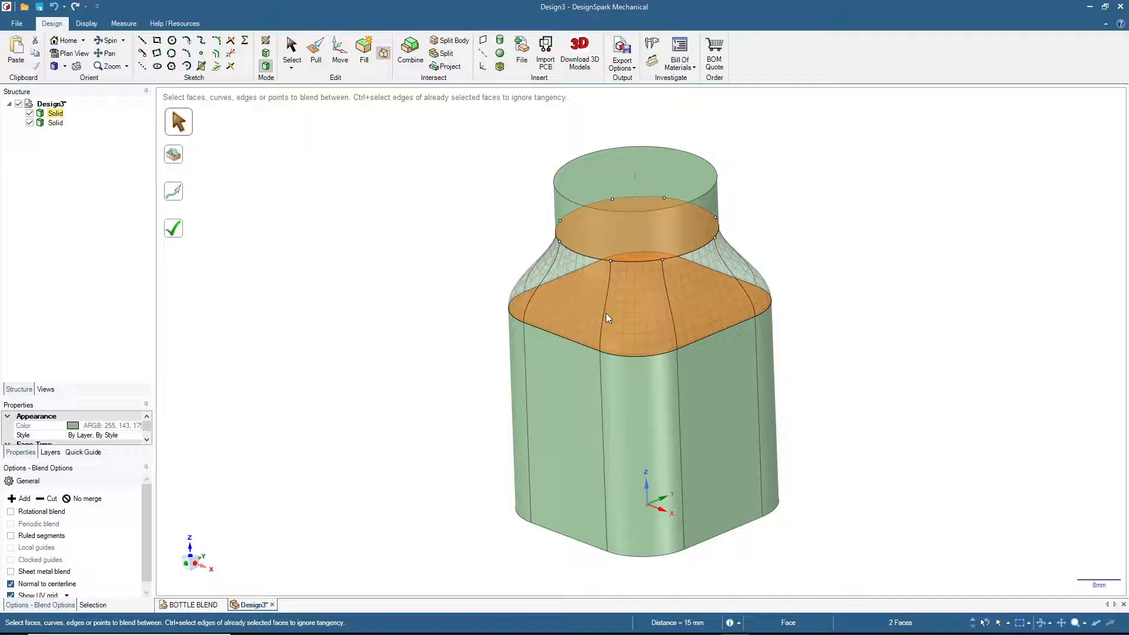
pyautogui.click(173, 228)
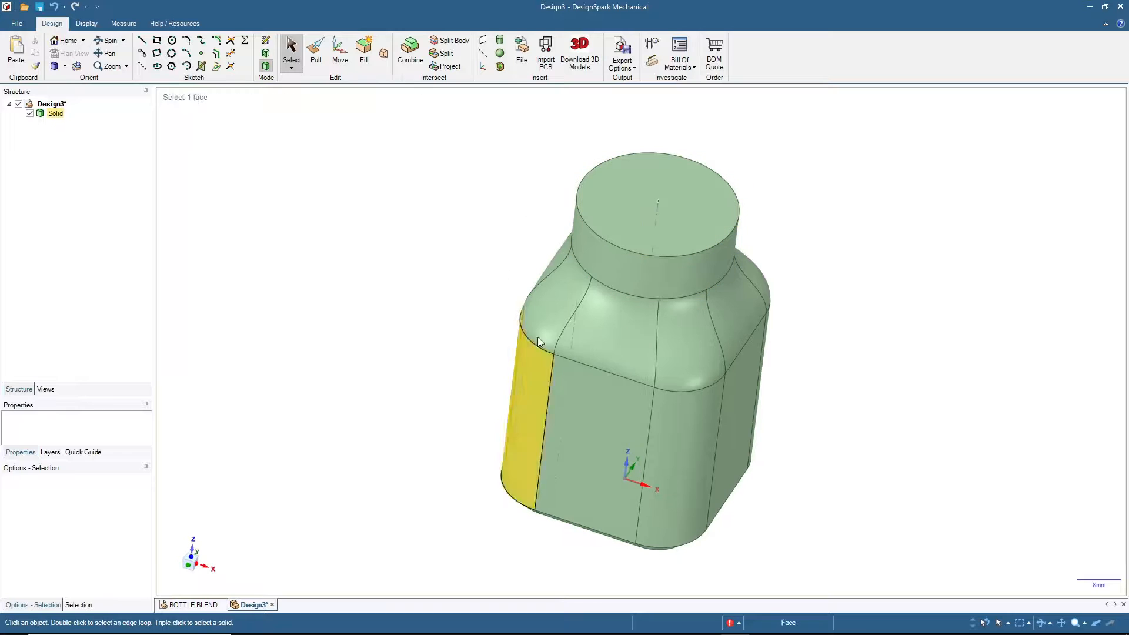
pyautogui.click(626, 210)
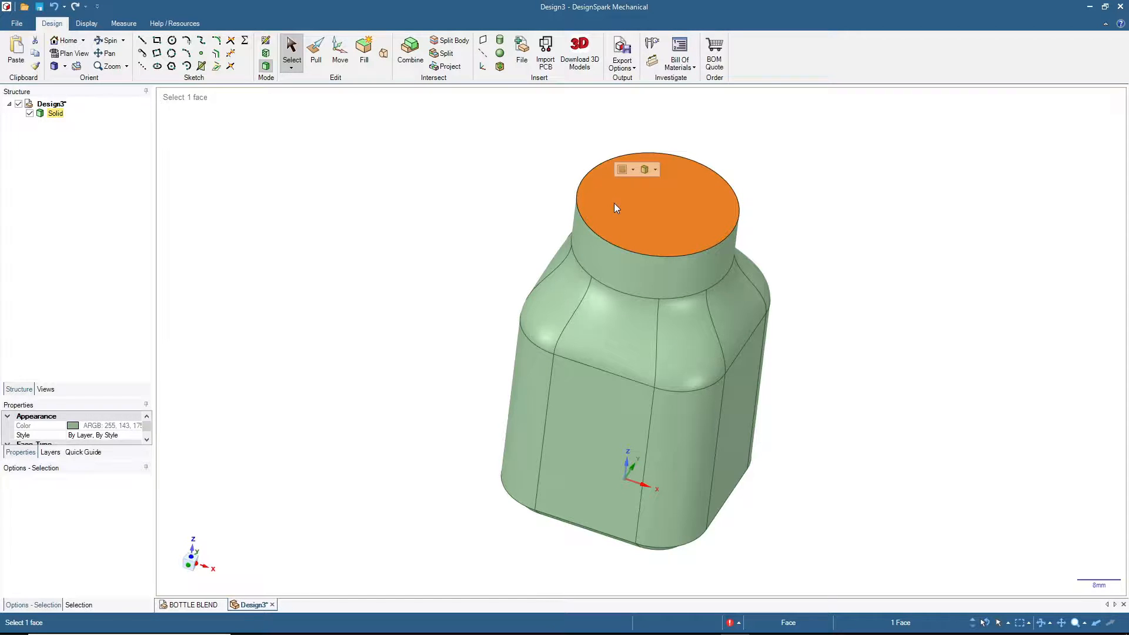
pyautogui.moveTo(500, 67)
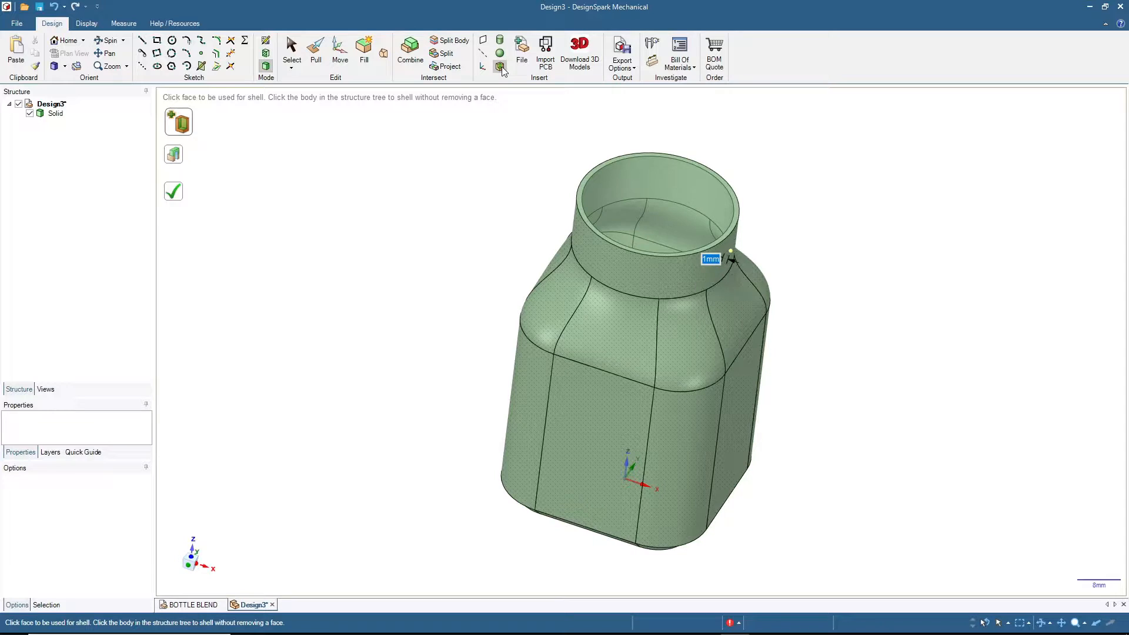
# Step: Set the shell wall thickness to 2 mm
pyautogui.write('2')
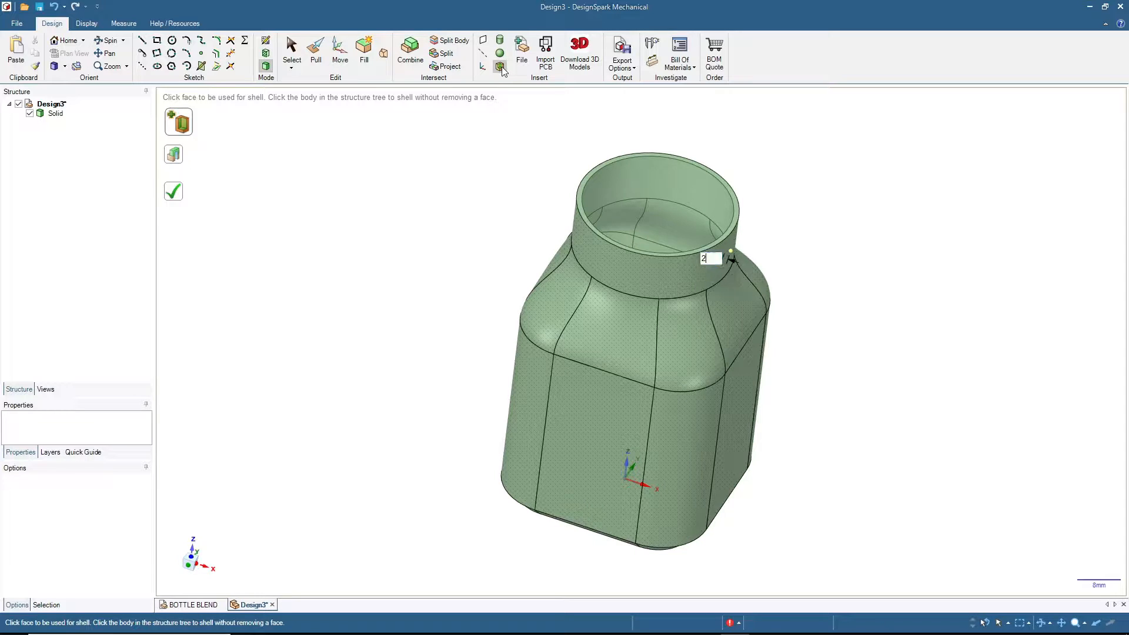